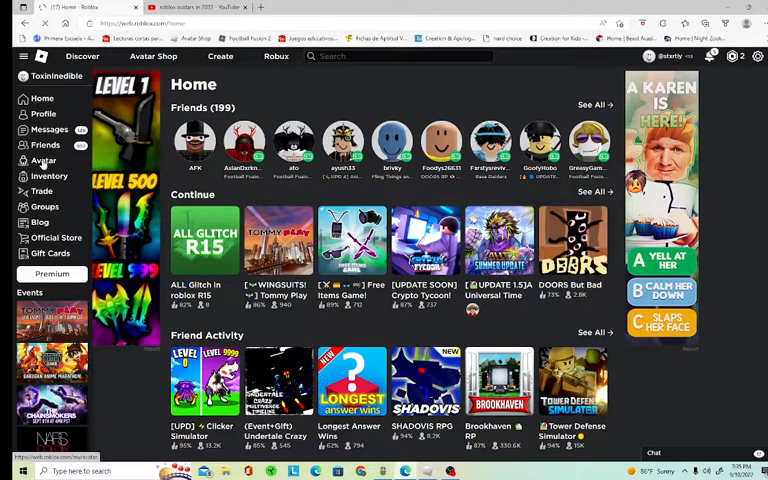
Open the Avatar Editor's Body > Scale settings (height 105%, width 70%, head 100%, proportions 0%)
left_click(43, 161)
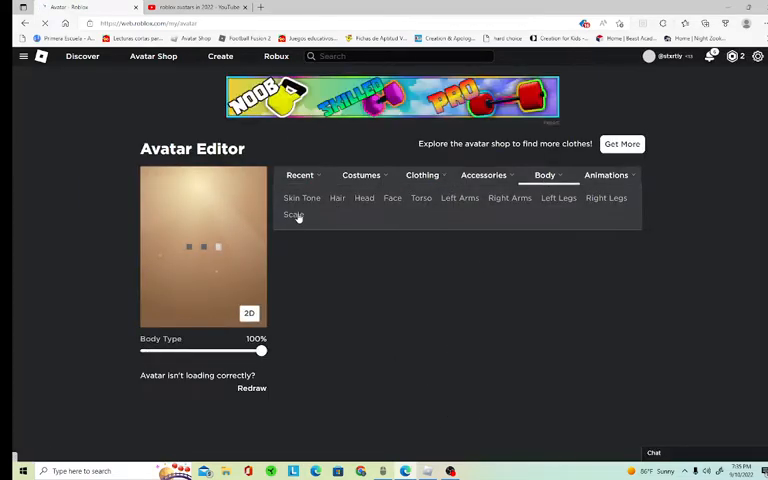
left_click(294, 215)
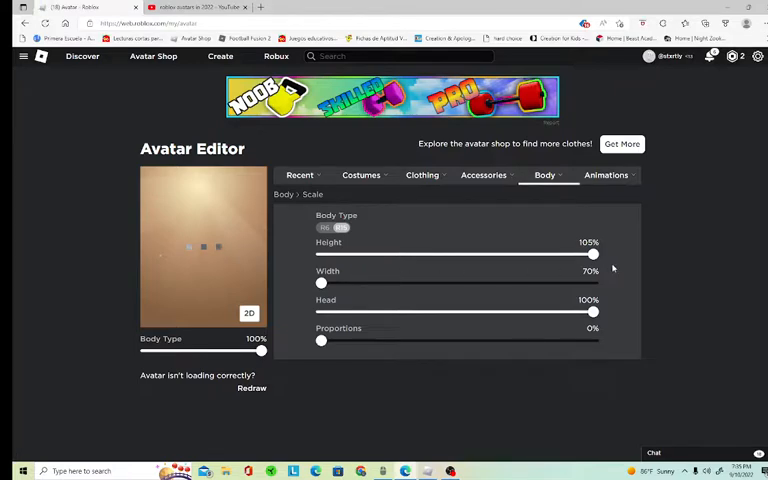